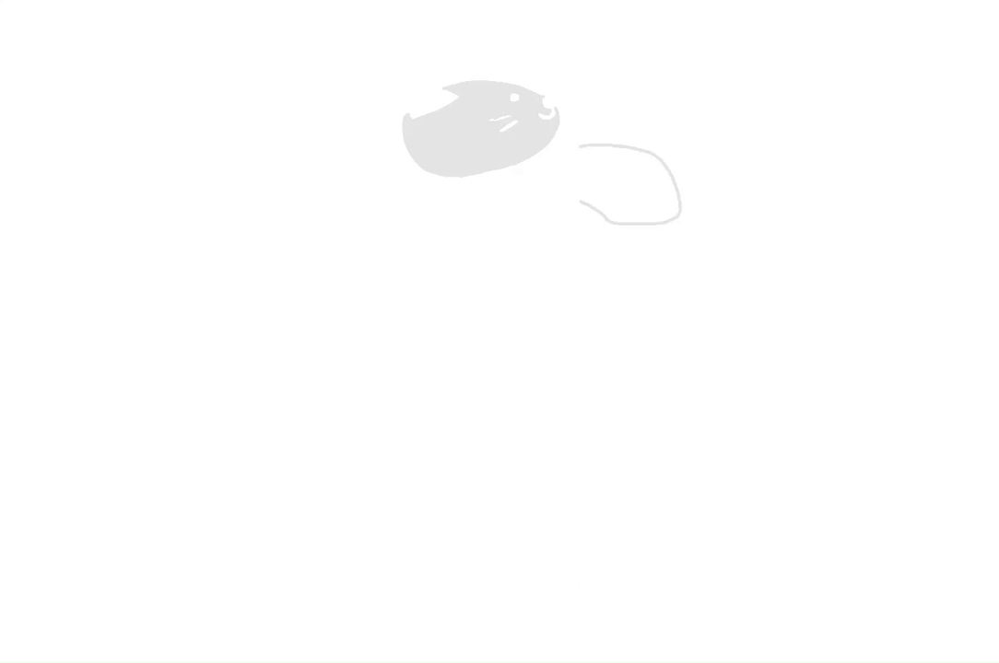
- Paint the grey cat's body and sketch the lilac cat beside it
left_click_drag(405, 229, 512, 232)
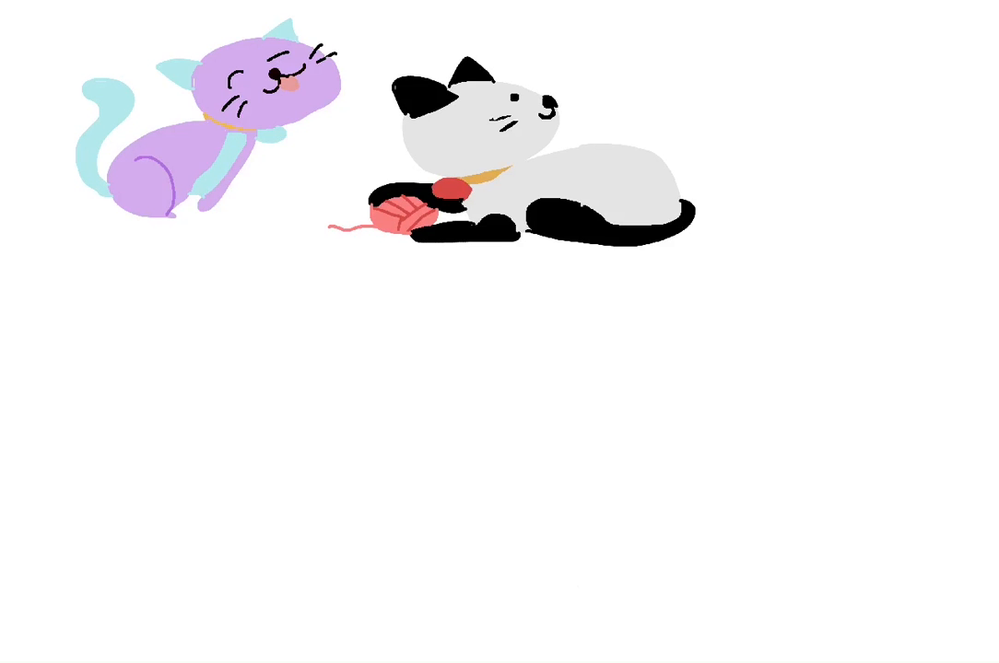
left_click_drag(819, 65, 899, 249)
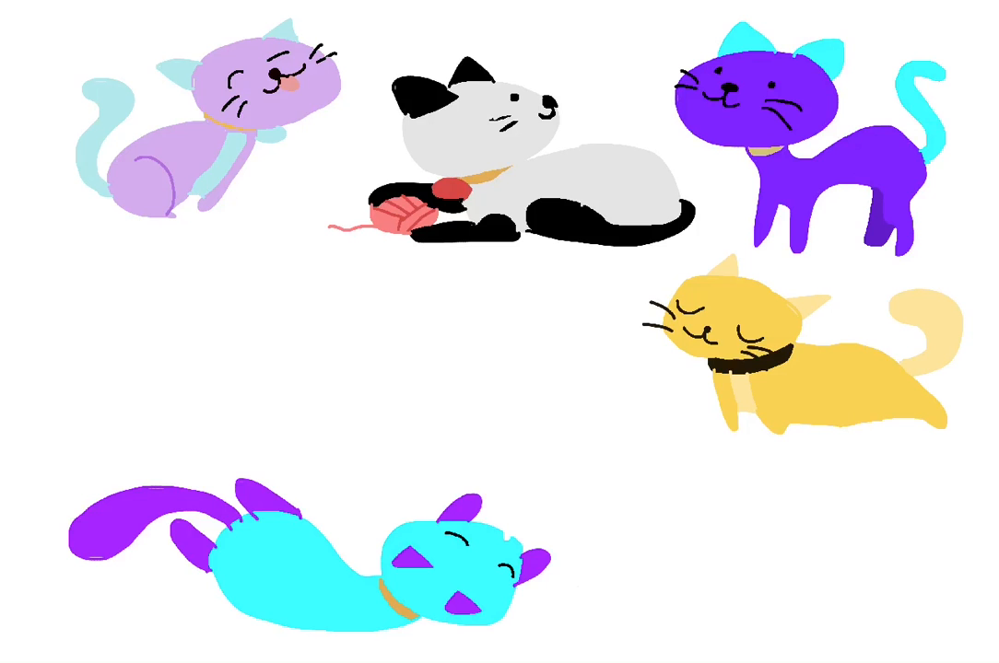
- Add the glowing pink title 'CATS' in the open space among the cats
type("CATS")
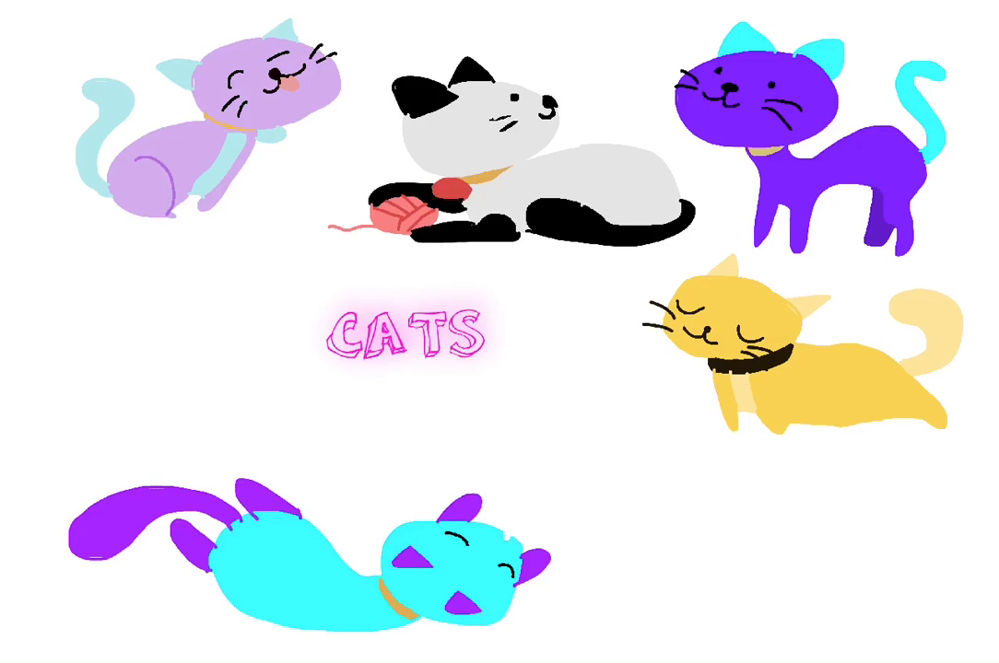
- Add a small blue 'Bye' note beside the yellow cat, below the CATS title
type("Bye")
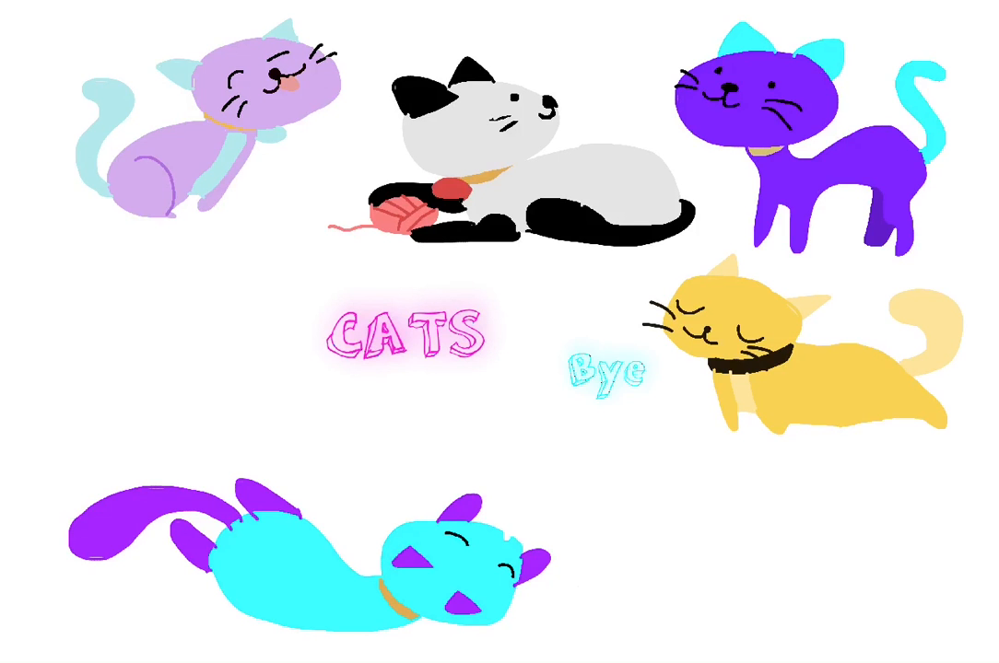